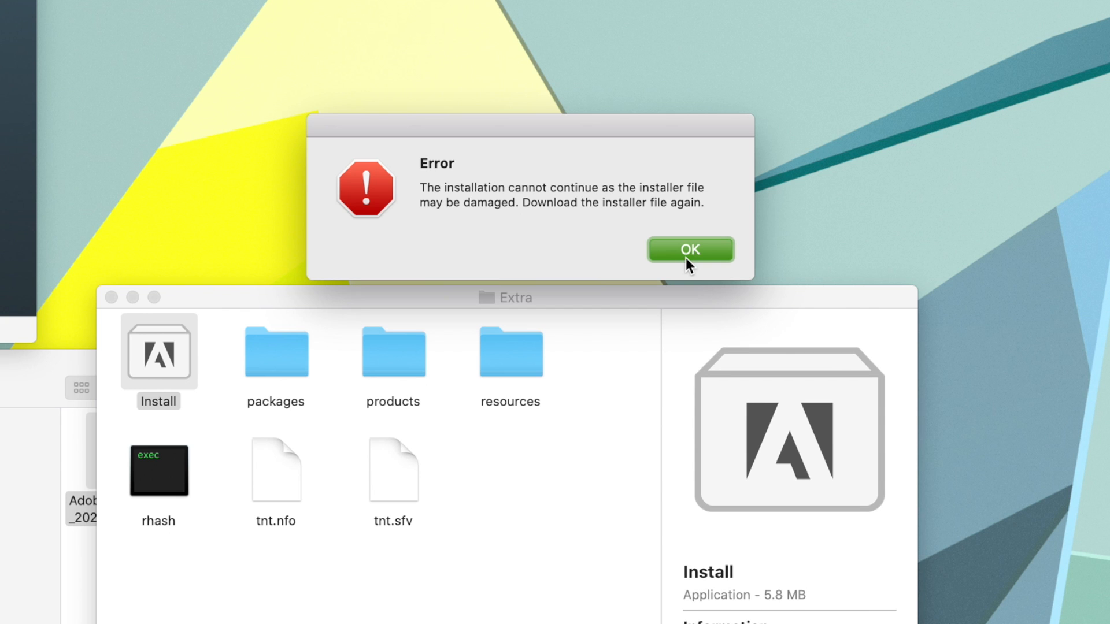
- Dismiss the damaged-installer error and mount the Adobe_Photoshop_2020 disk image from the desktop
left_click(689, 250)
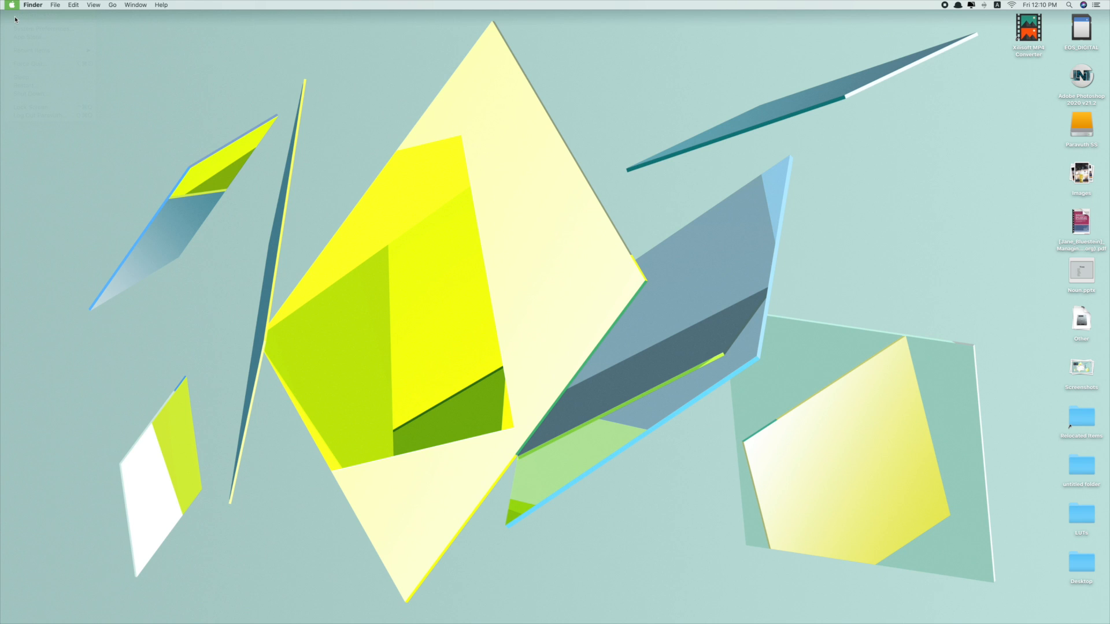
left_click(11, 4)
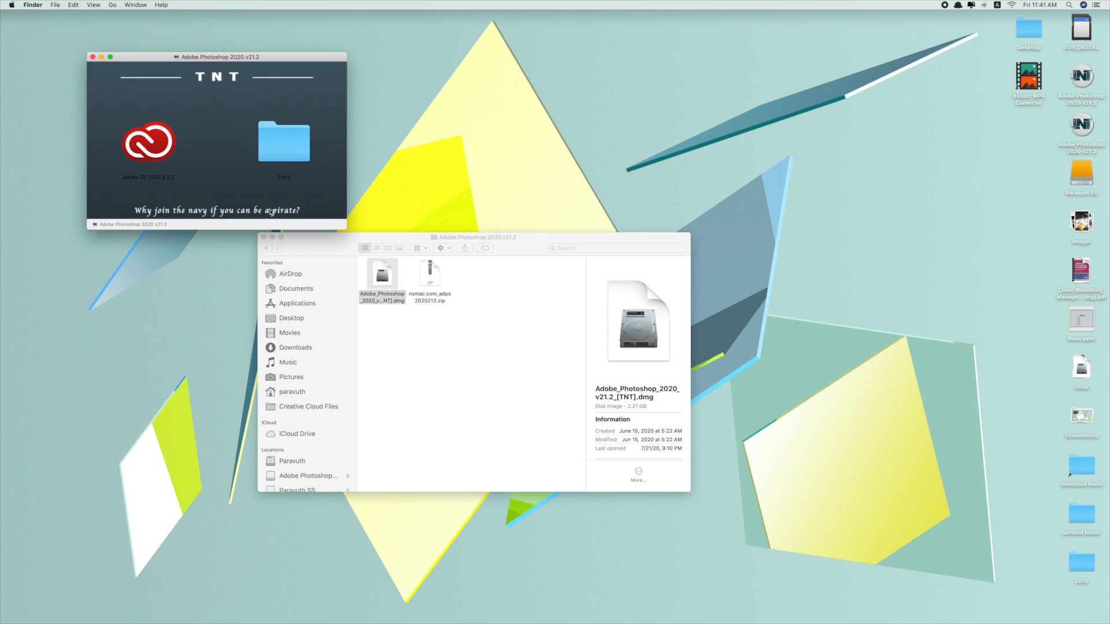
- Open the Extra folder, attempt to launch the Install app and dismiss the damaged-installer error again
double_click(283, 141)
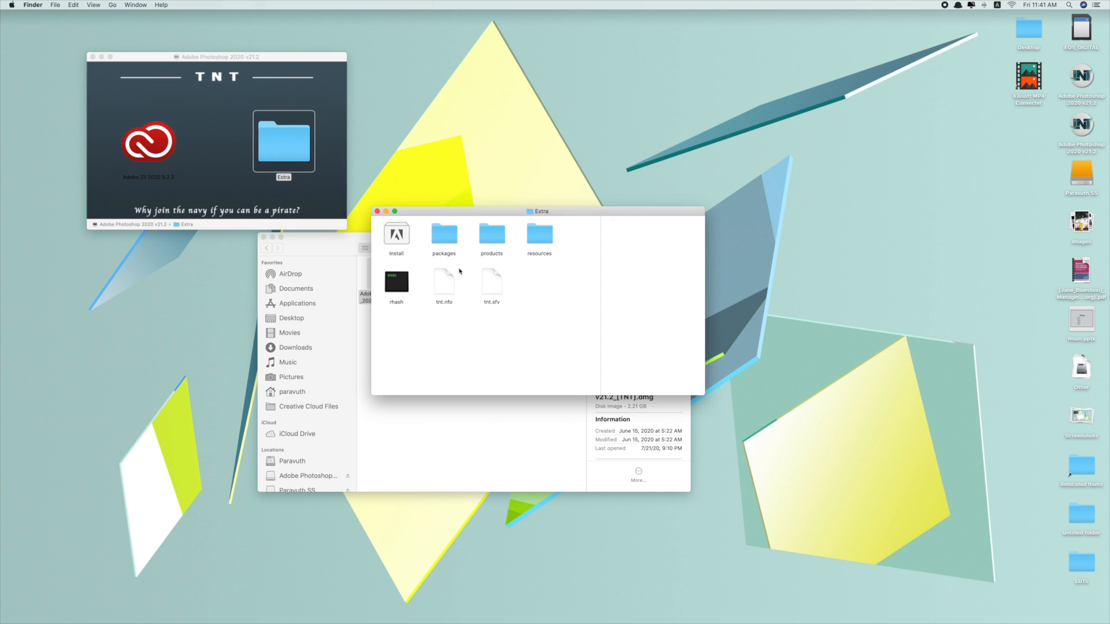
double_click(396, 233)
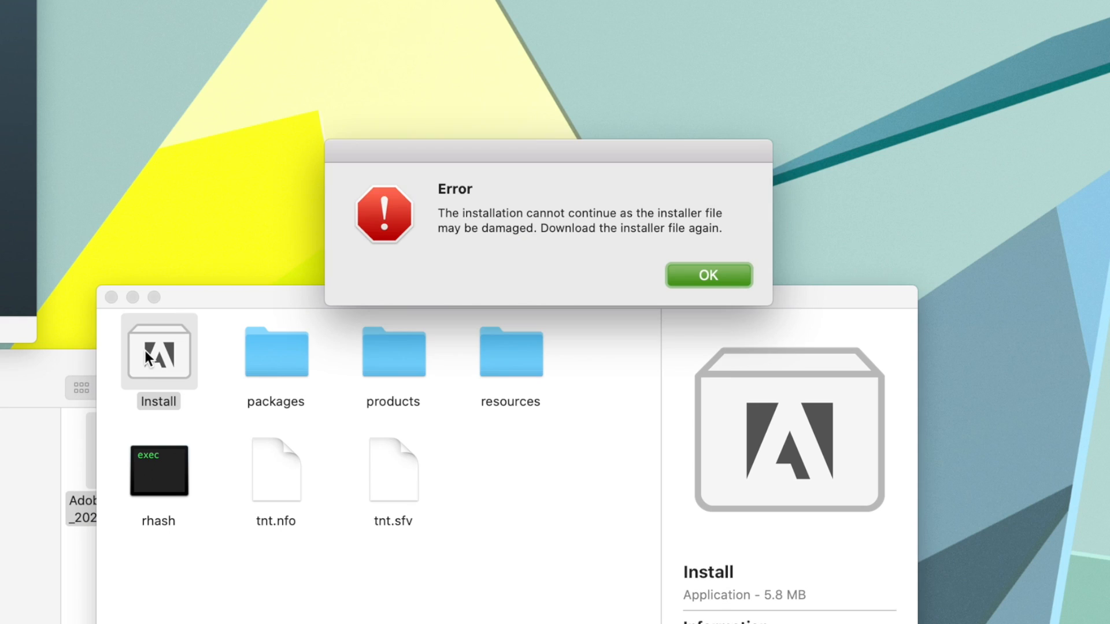
left_click(708, 275)
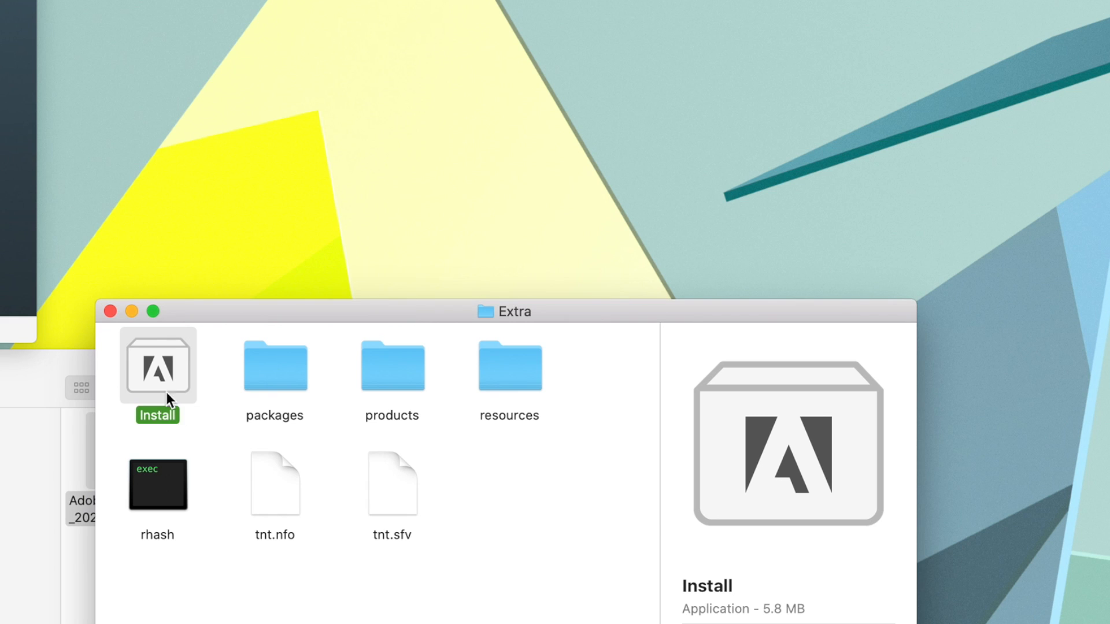
mouse_move(166, 384)
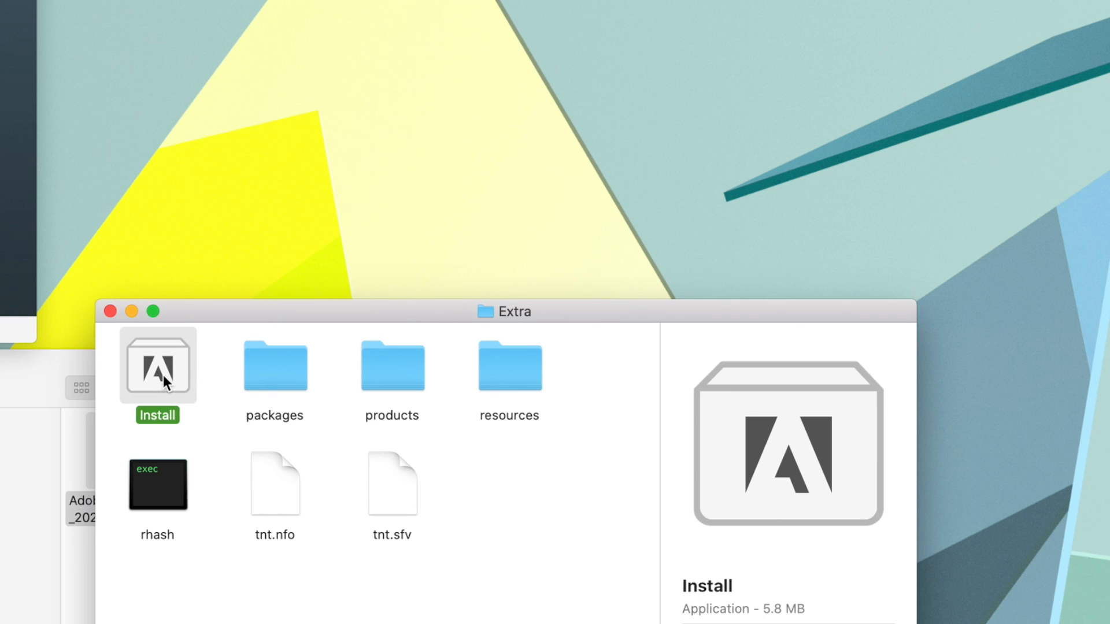
- Show the Install app's package contents and select the Install executable inside Contents/MacOS
right_click(157, 367)
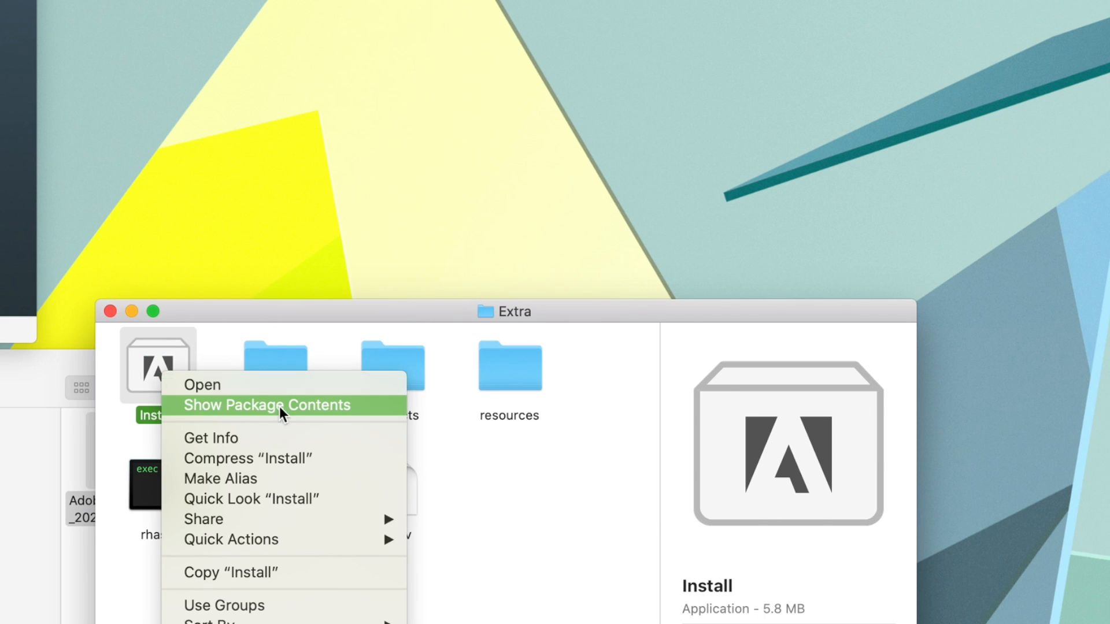
left_click(267, 404)
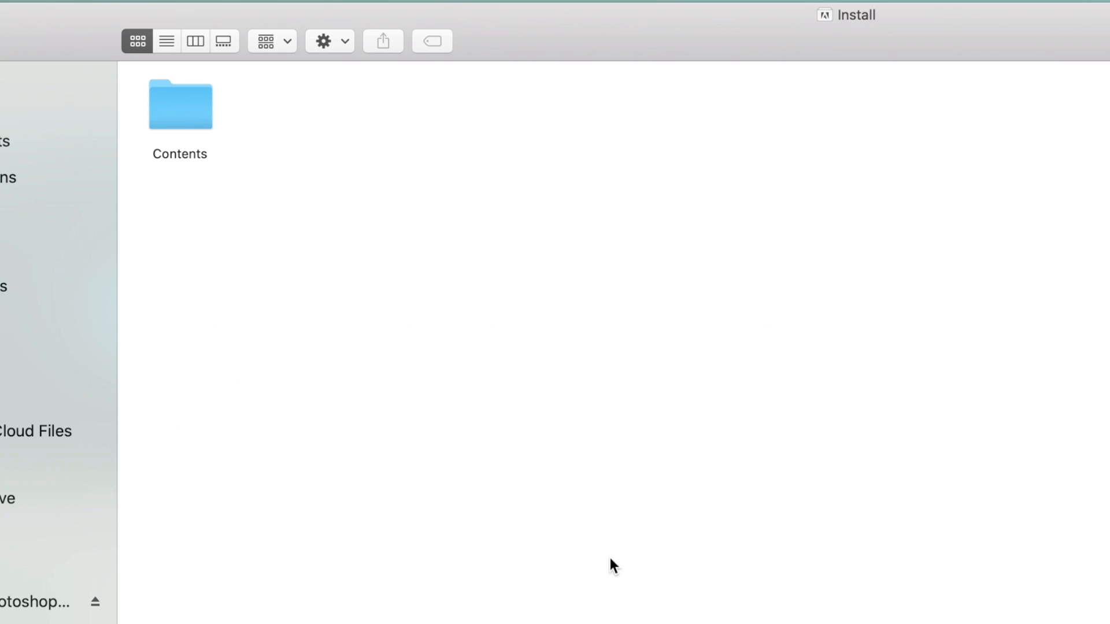
double_click(180, 105)
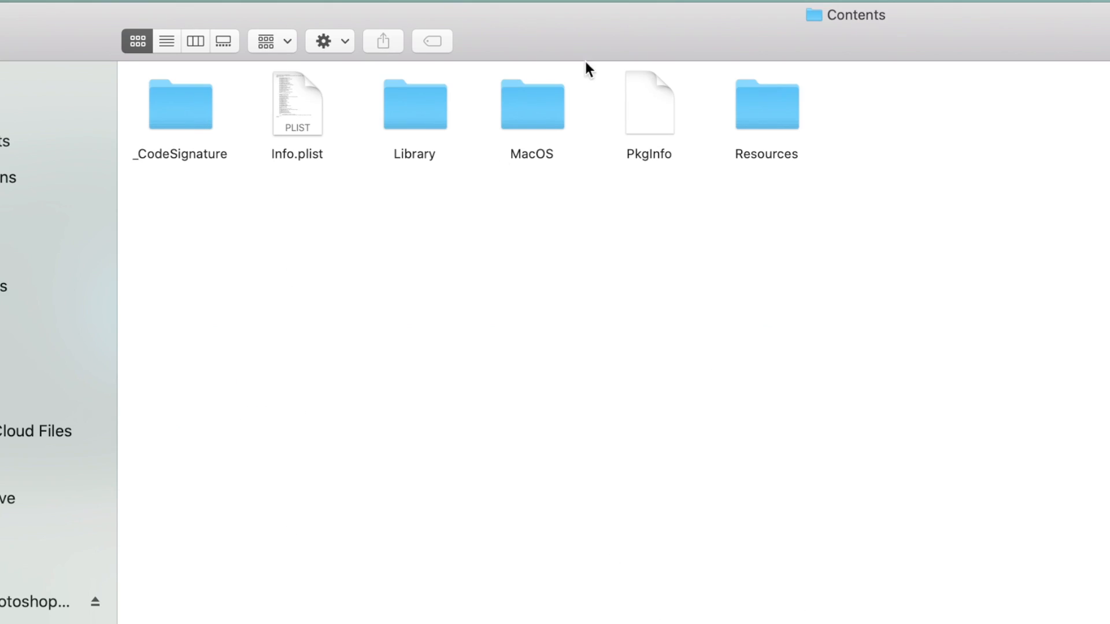
double_click(532, 105)
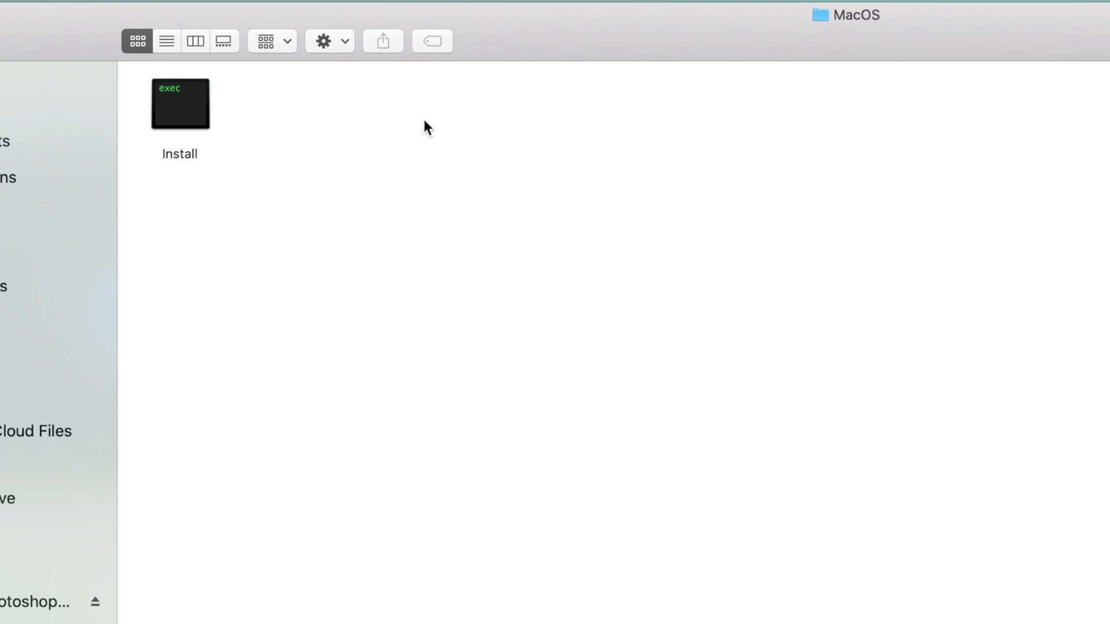
left_click(180, 104)
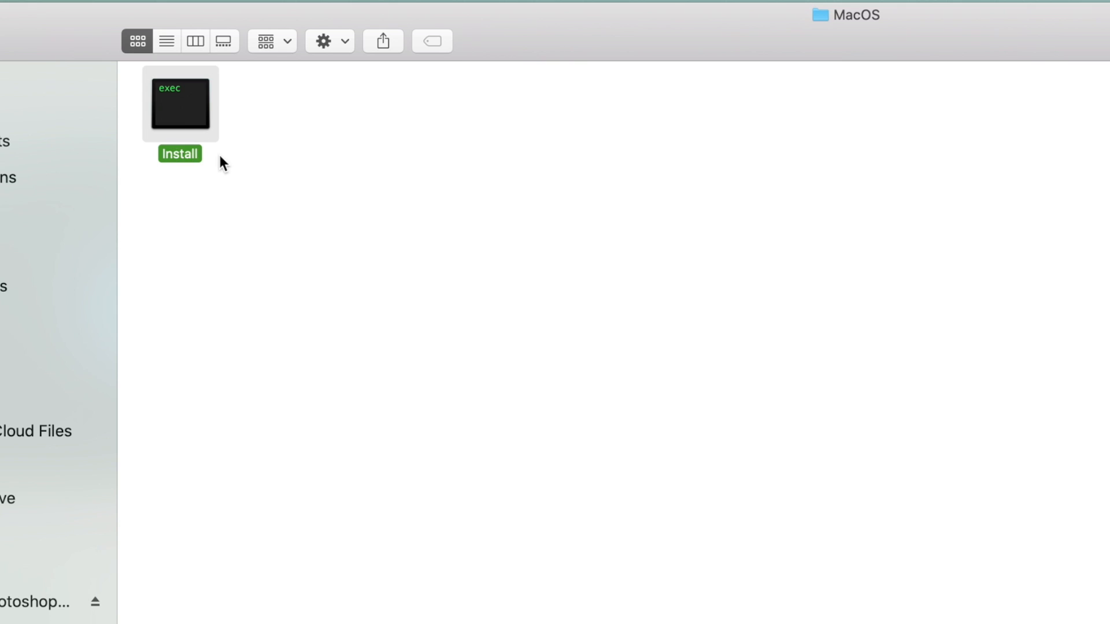
left_click(180, 106)
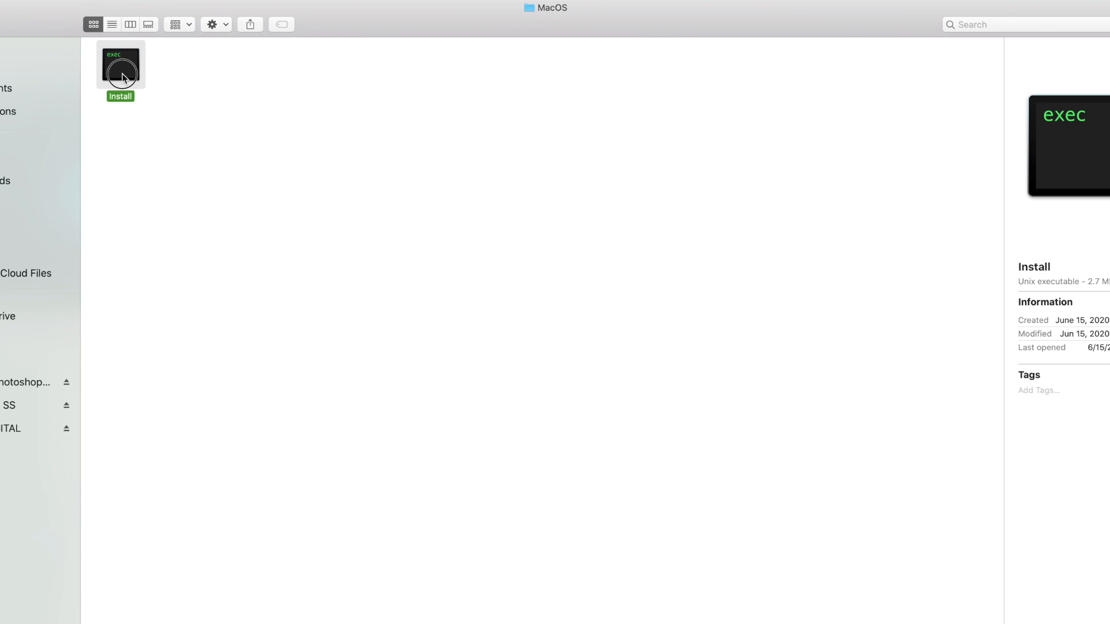
- Run the Install executable, confirm opening the unverified app and authorize it with the admin password
double_click(121, 65)
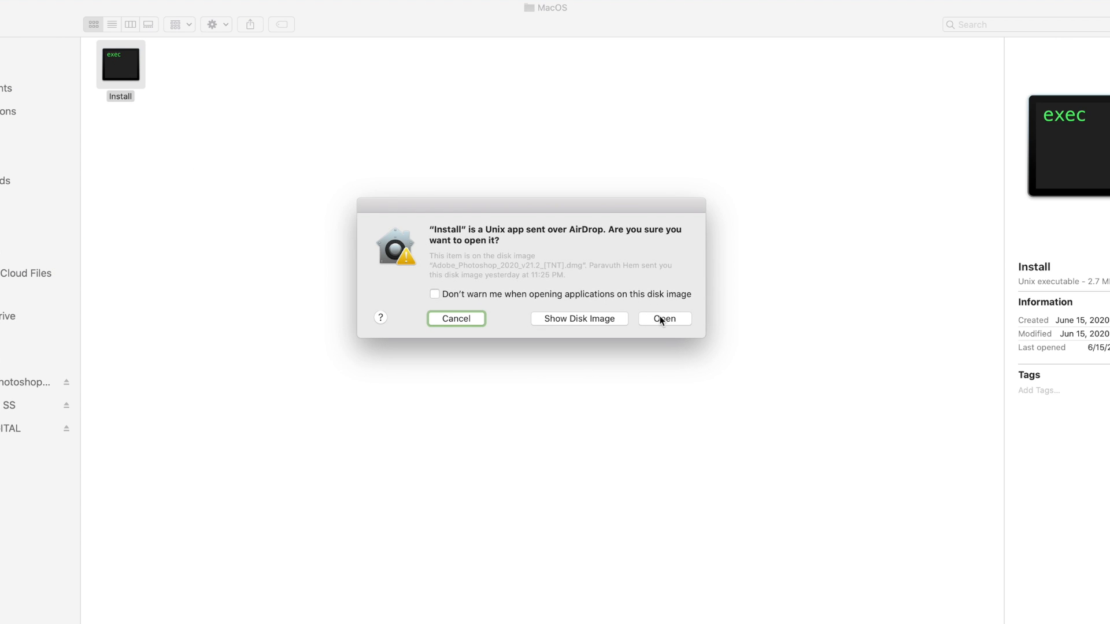
left_click(663, 319)
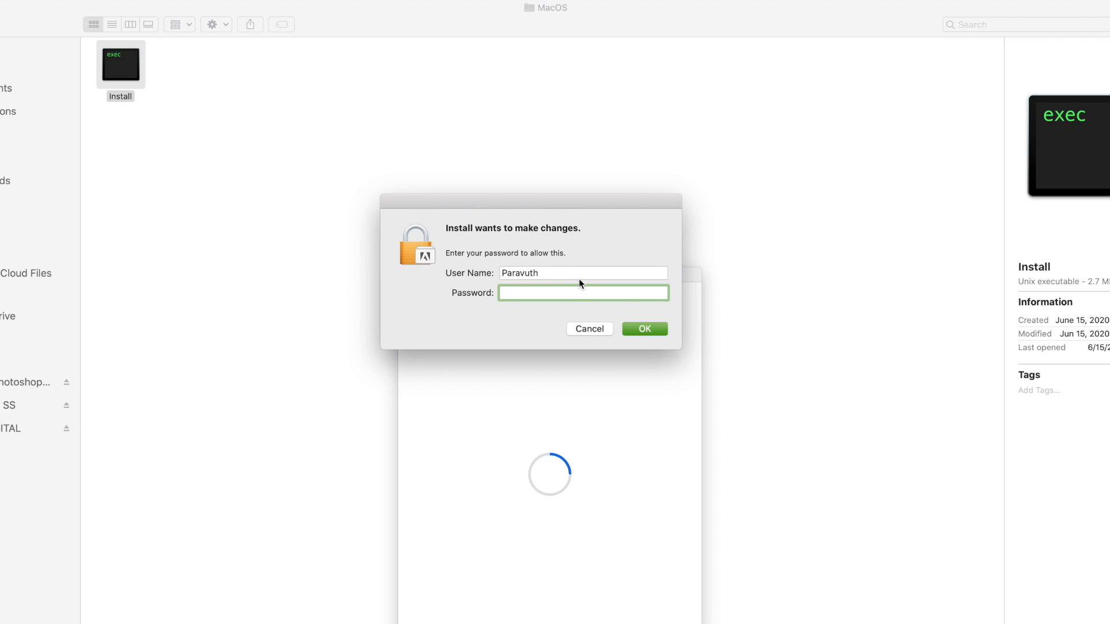
left_click(644, 328)
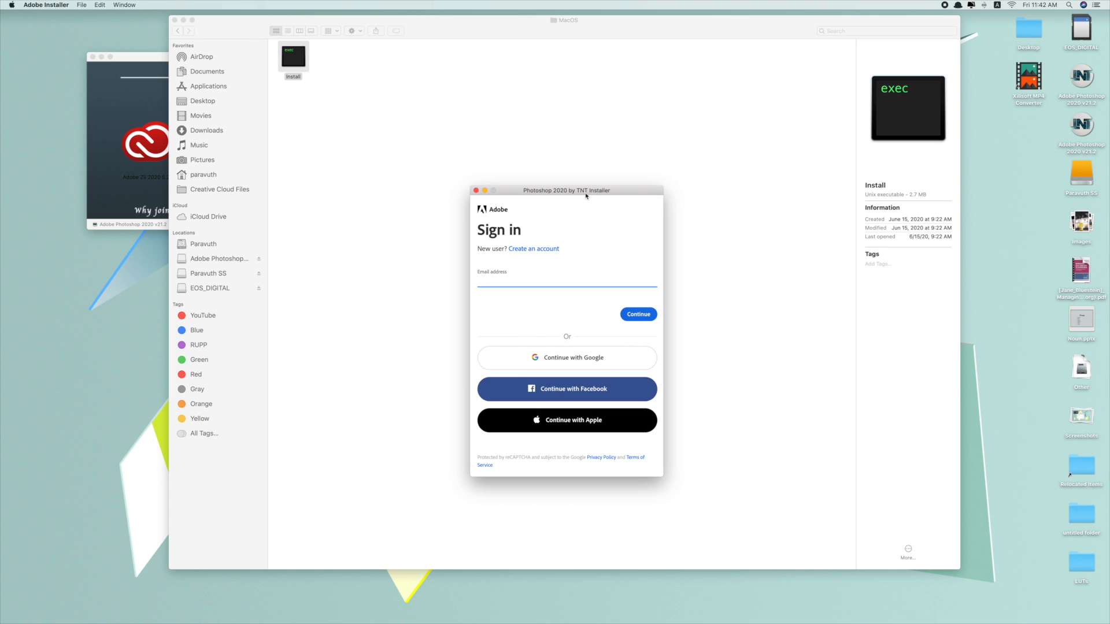
mouse_move(1005, 10)
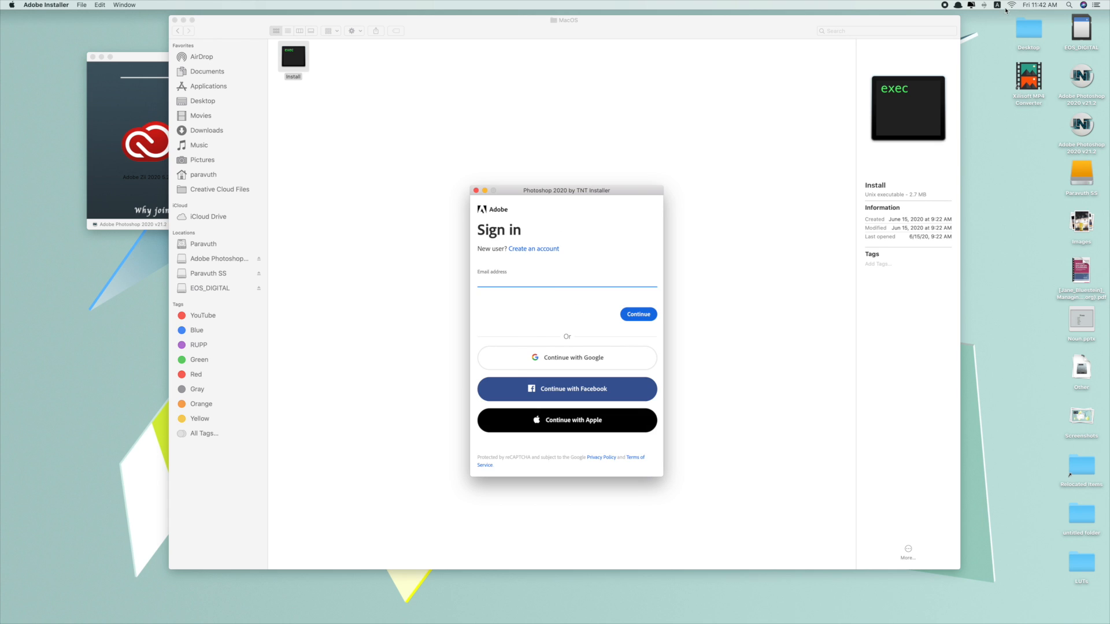
left_click(998, 5)
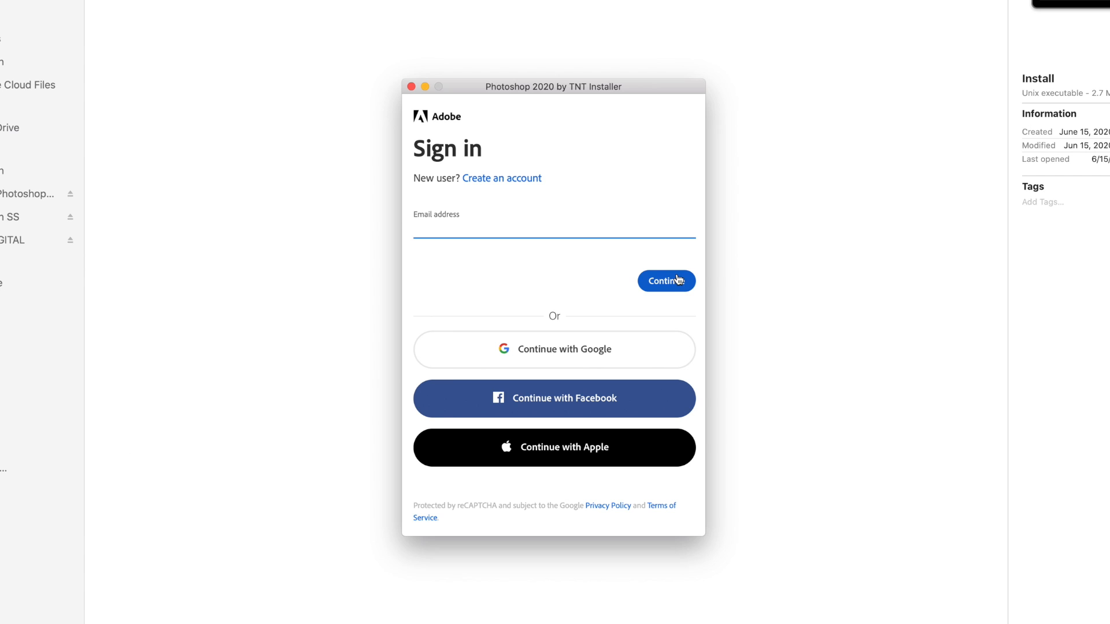
- Continue past Sign in and start installing with the default language and location
left_click(666, 280)
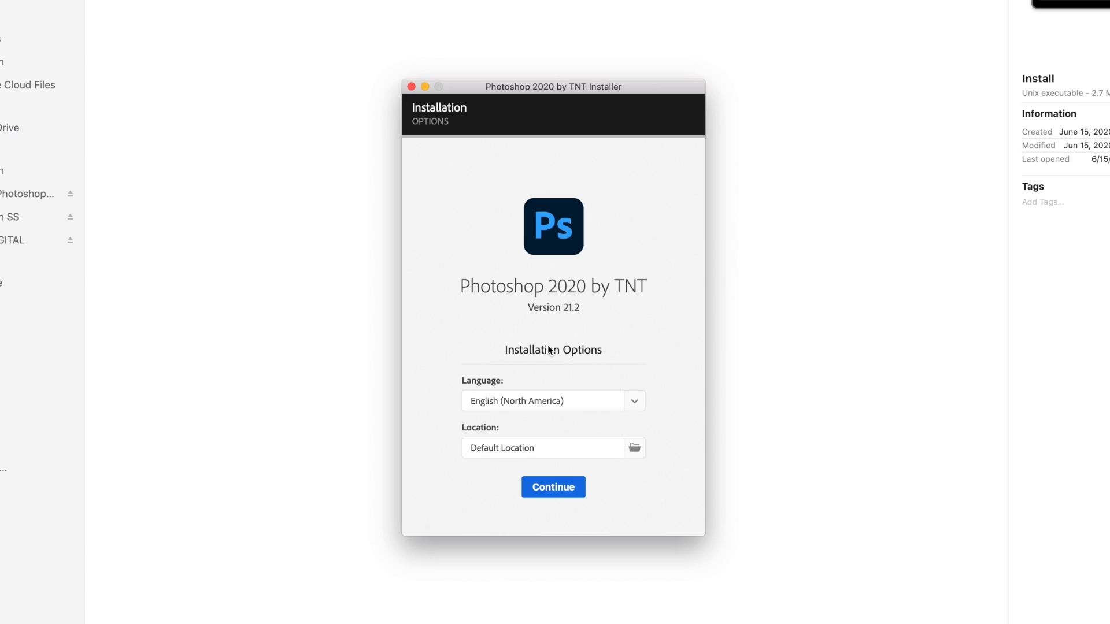
left_click(553, 487)
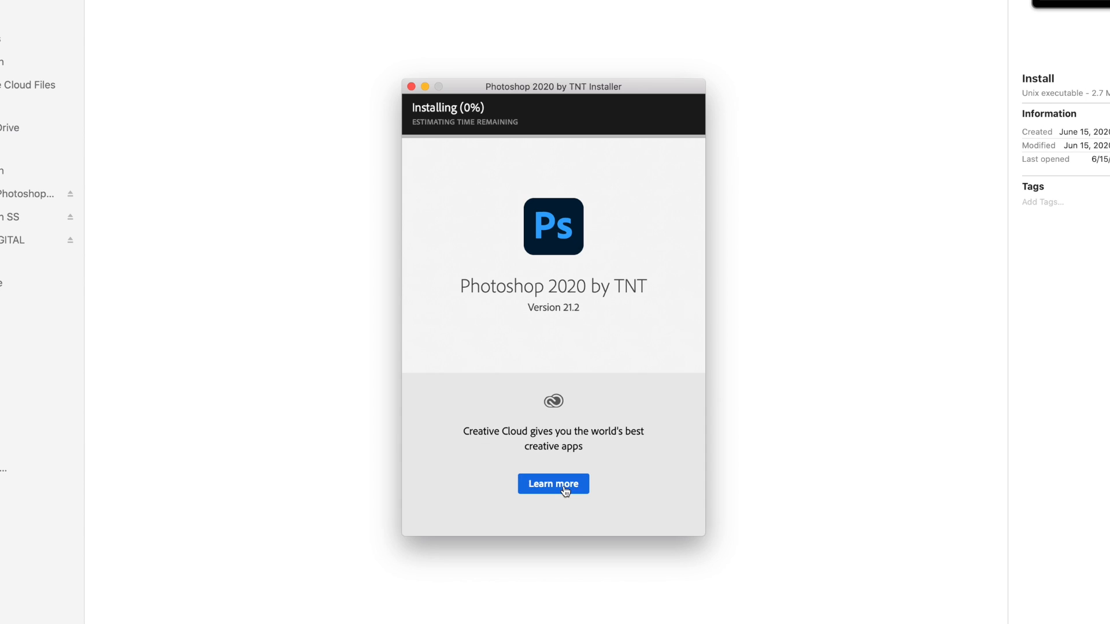
left_click(553, 483)
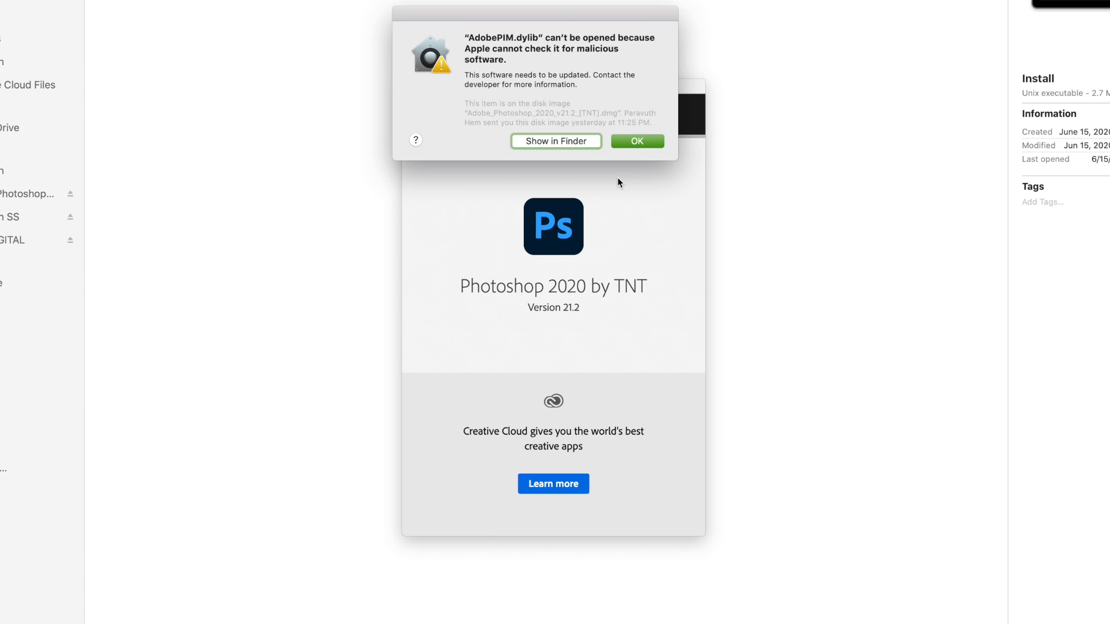
- Dismiss the blocked AdobePIM.dylib warning and allow it anyway in Security & Privacy
left_click(634, 141)
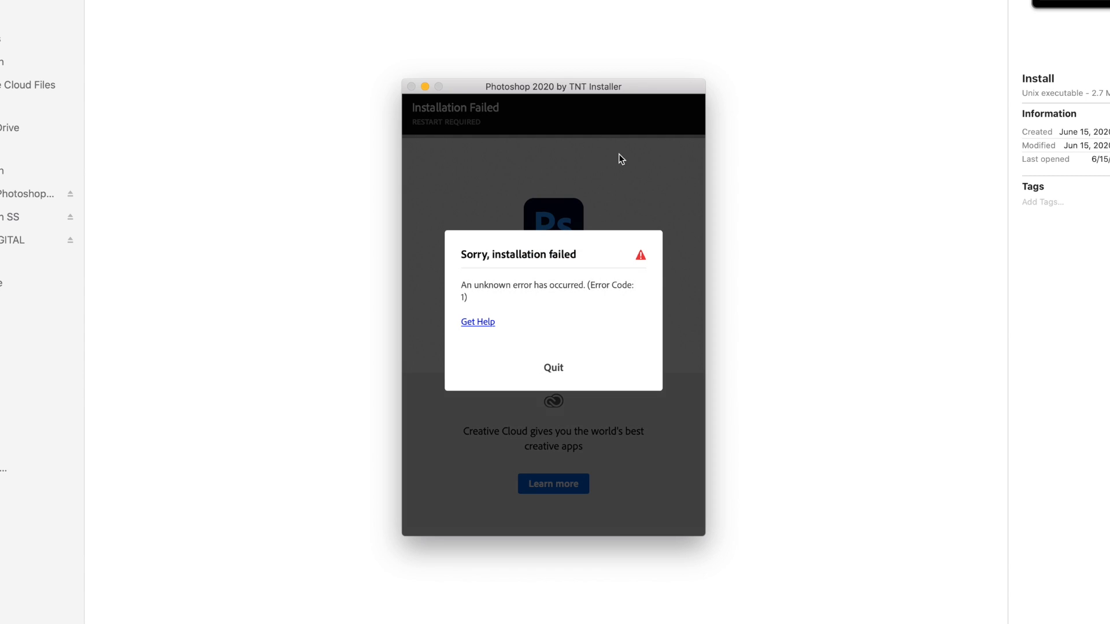
mouse_move(570, 259)
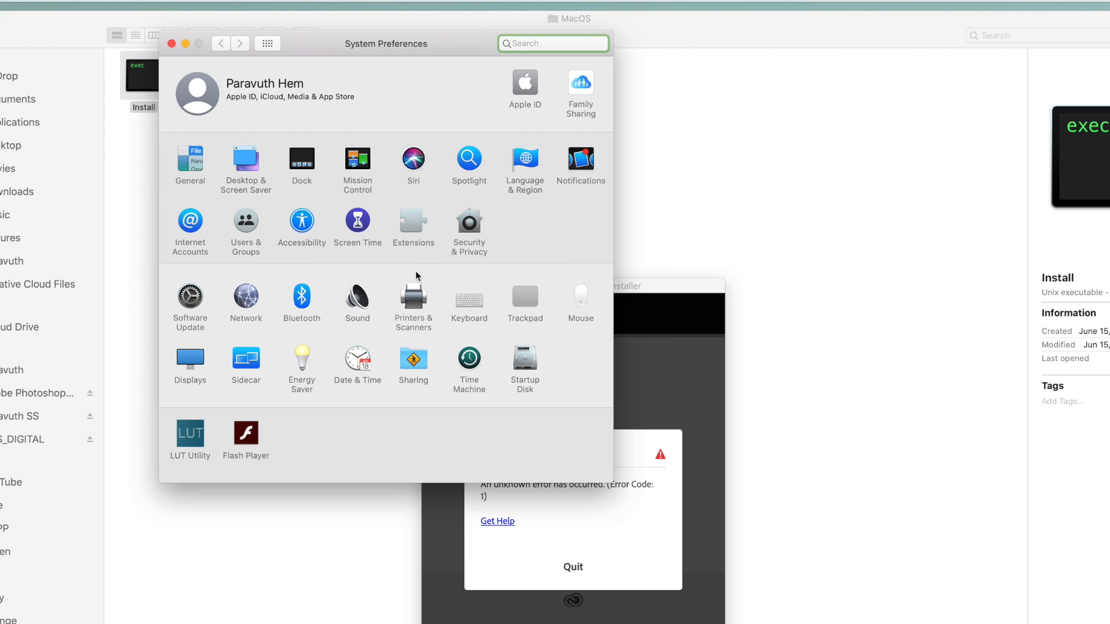
left_click(468, 224)
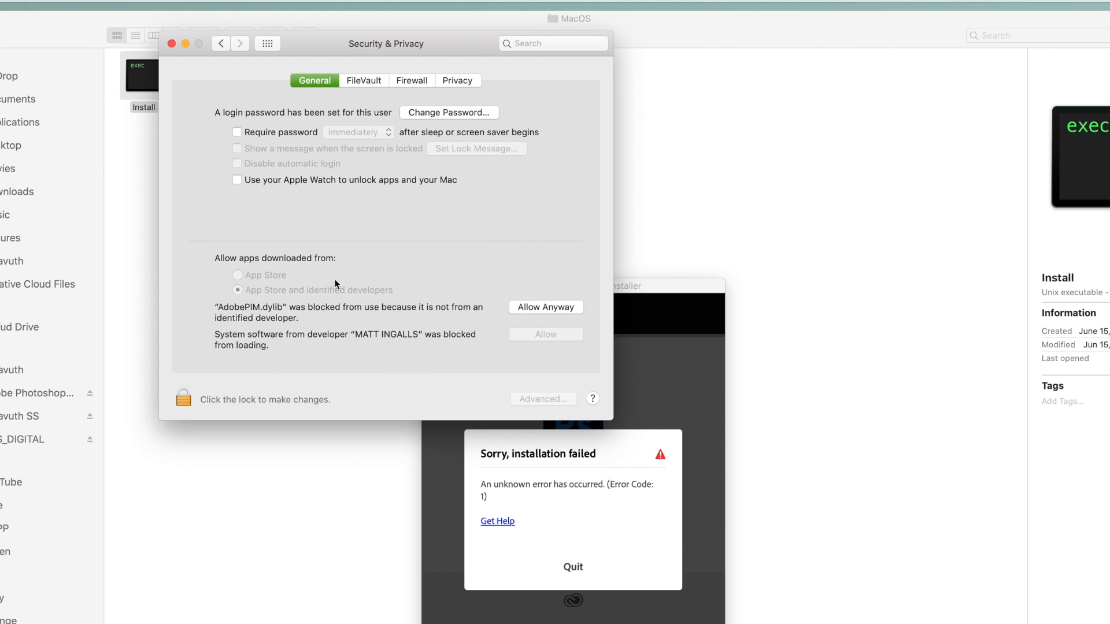
left_click(545, 308)
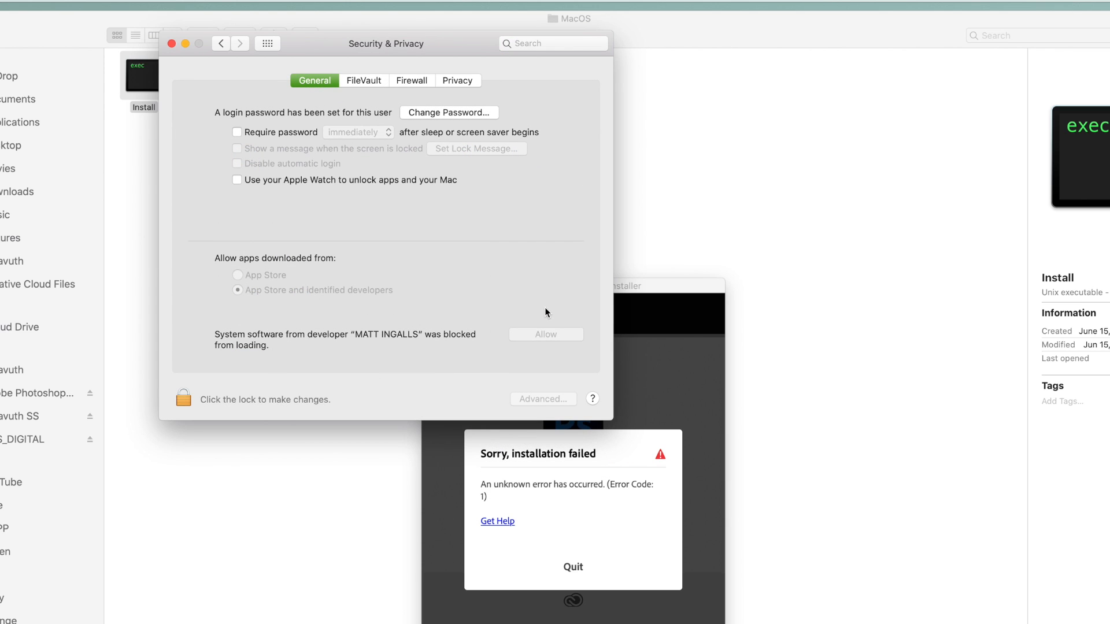
mouse_move(595, 501)
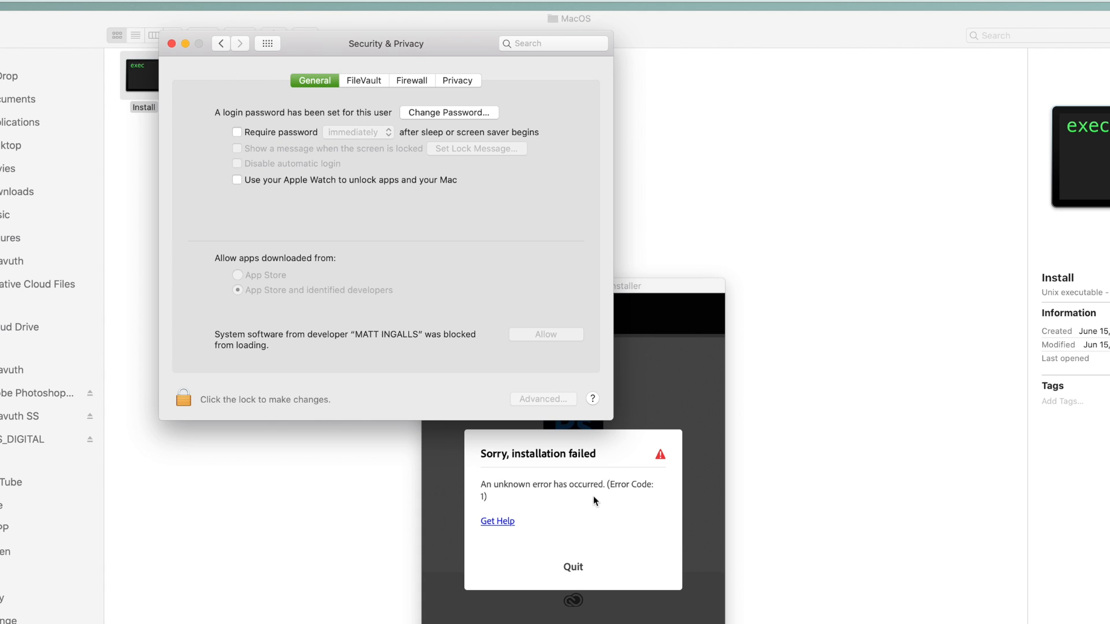
mouse_move(550, 338)
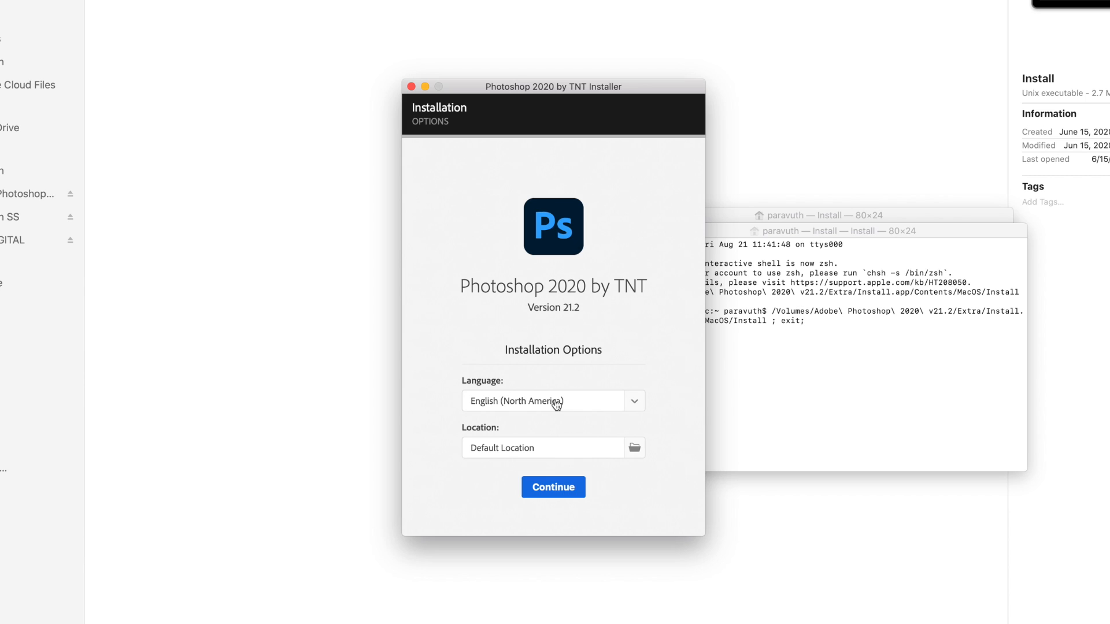
- Restart the install with default options, let AdobePIM.dylib open, and close the Install Complete notice
left_click(553, 487)
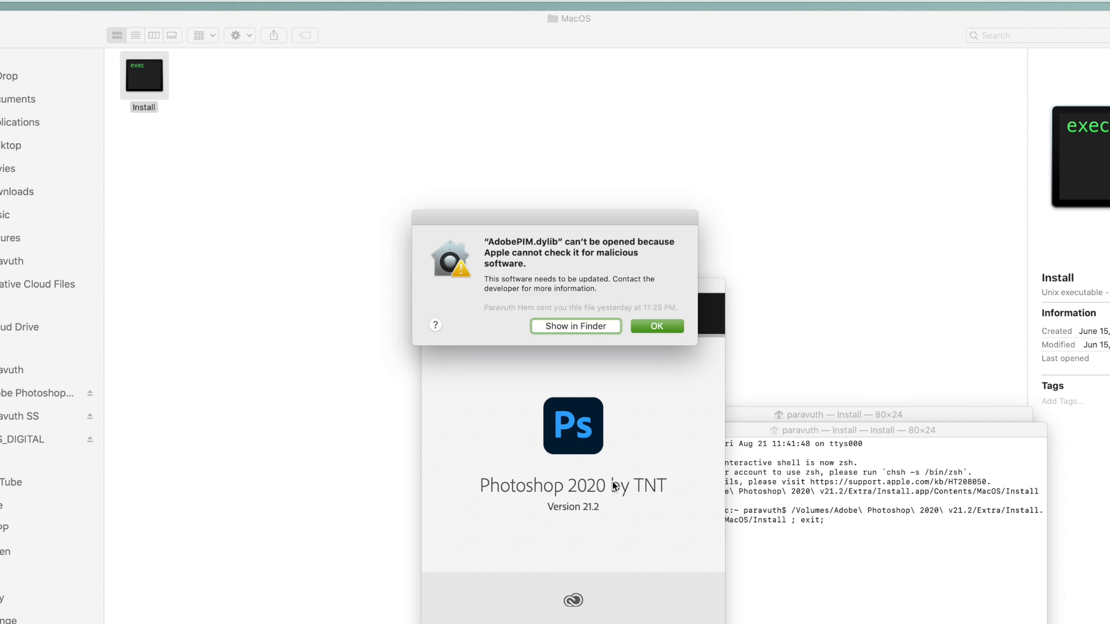
left_click(576, 326)
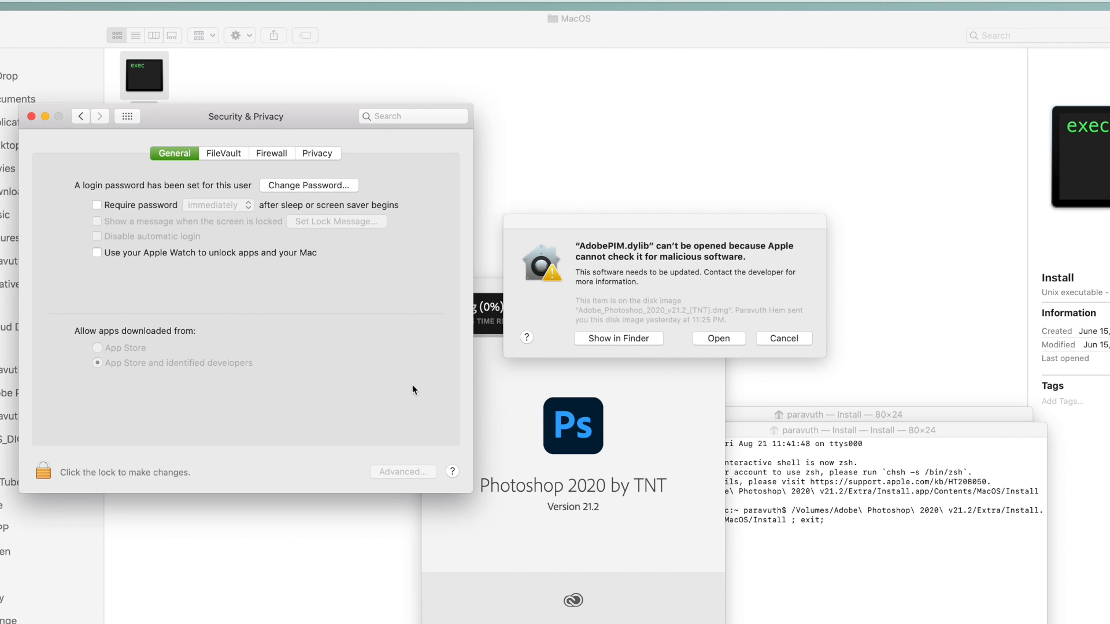
left_click(783, 339)
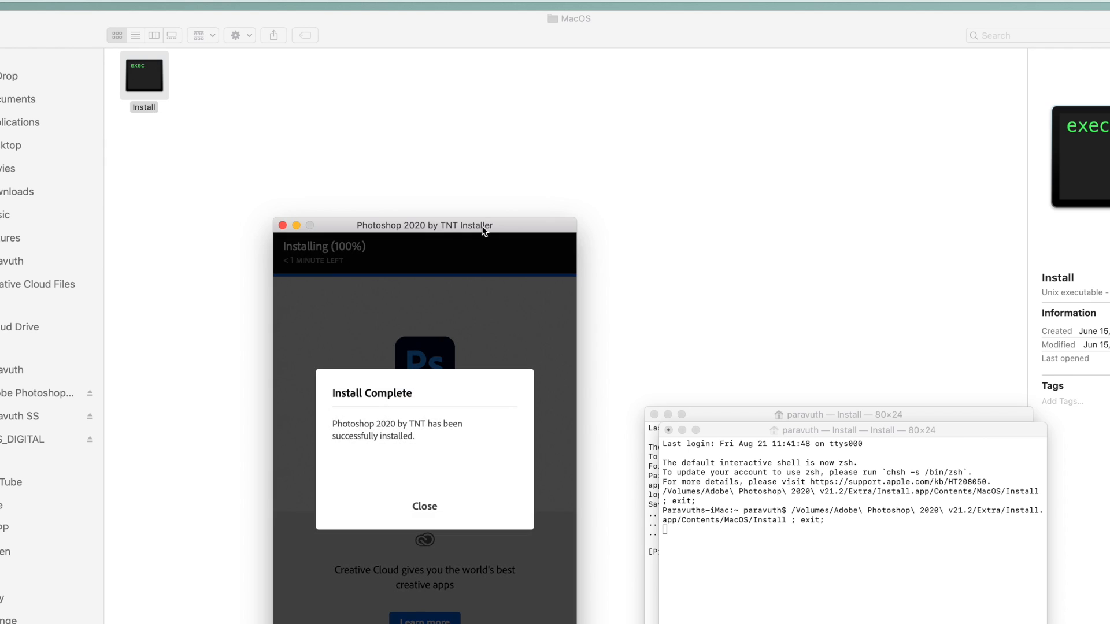
mouse_move(437, 516)
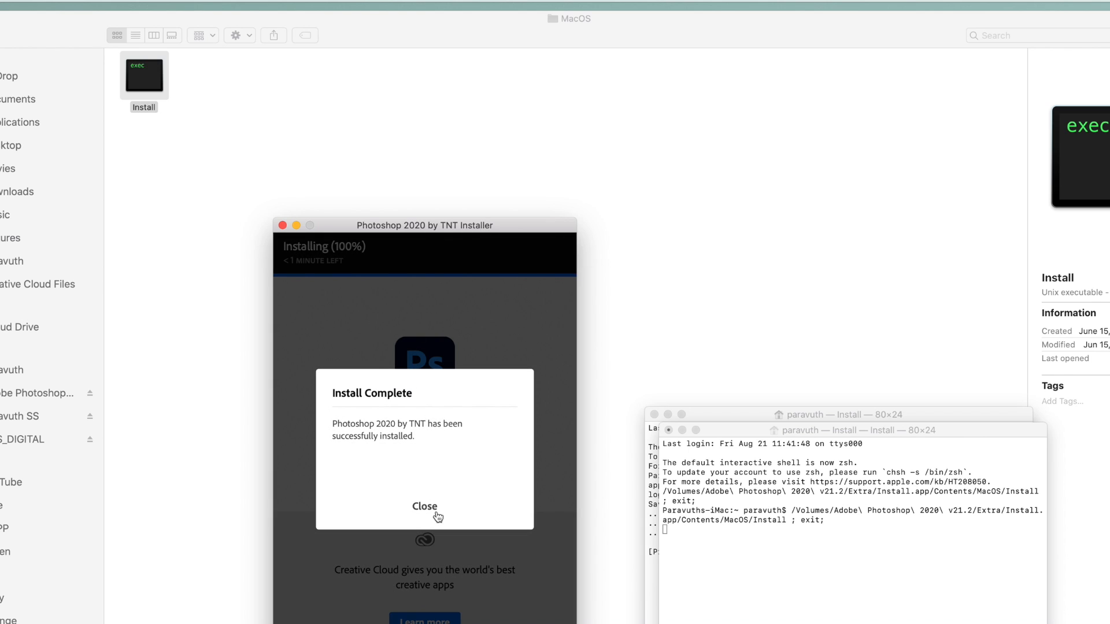
left_click(424, 507)
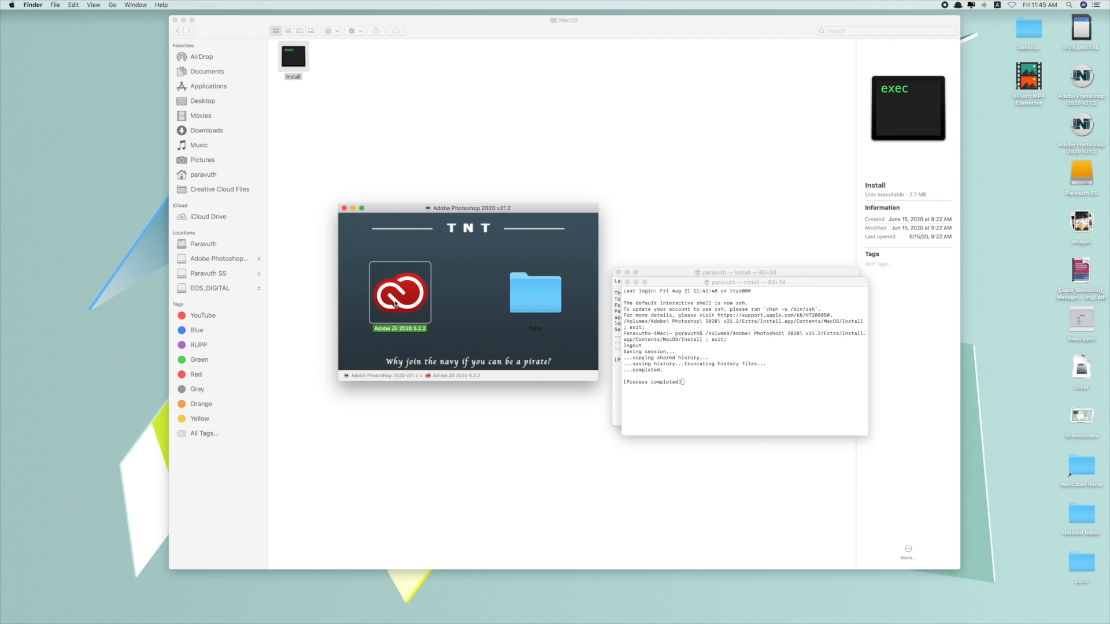
- Launch Adobe Zii 2020 5.2.2, allow it past the security block and patch the installed Photoshop 2020
double_click(399, 291)
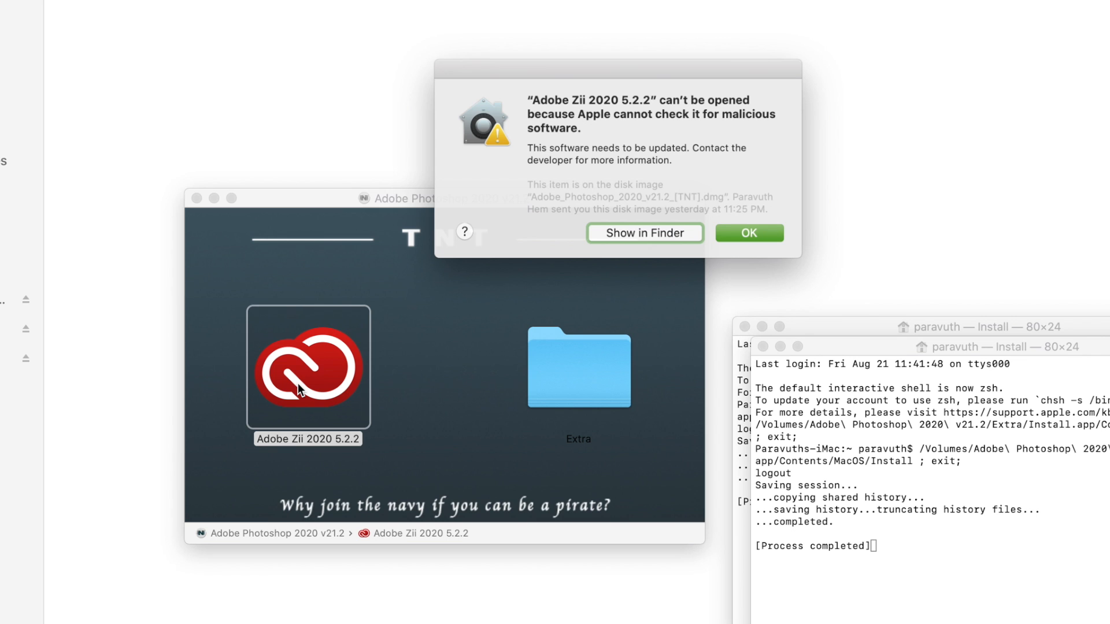
left_click(643, 232)
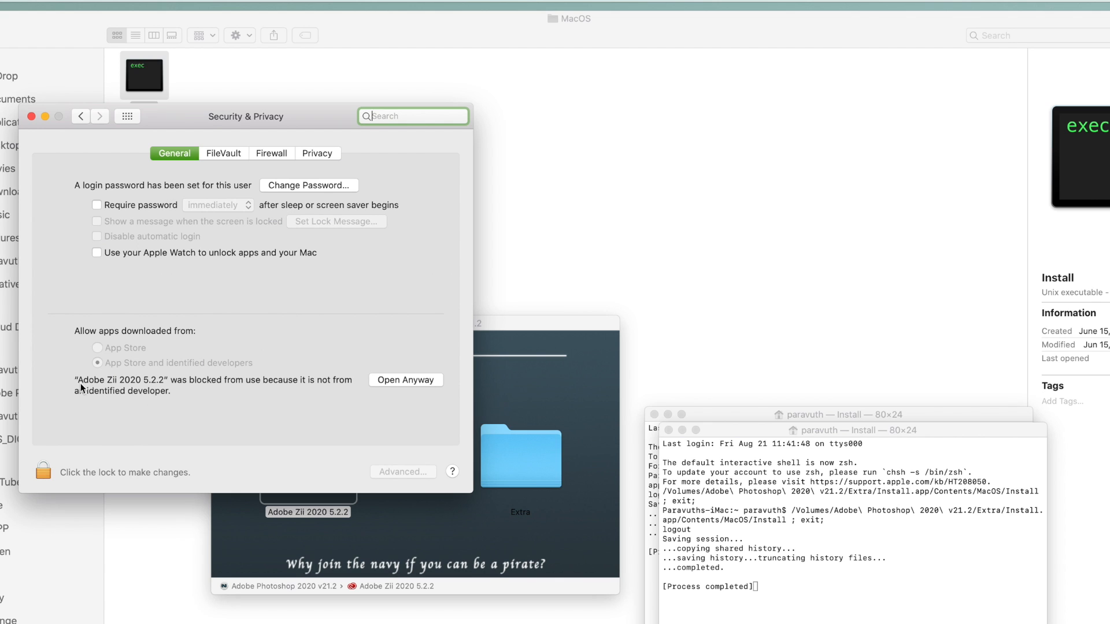
mouse_move(423, 383)
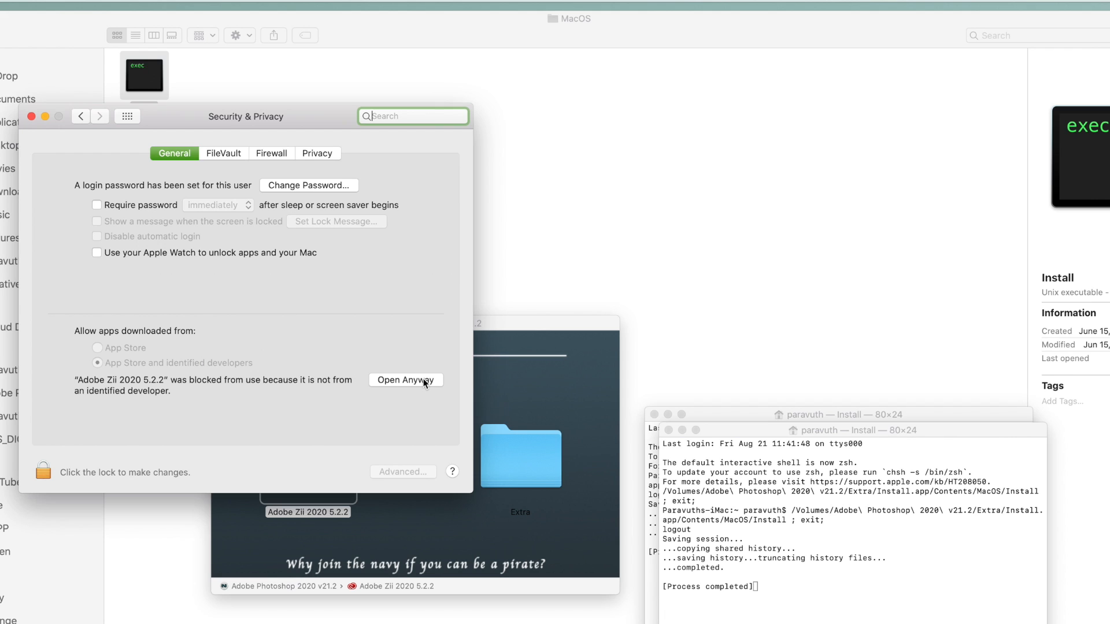
left_click(406, 380)
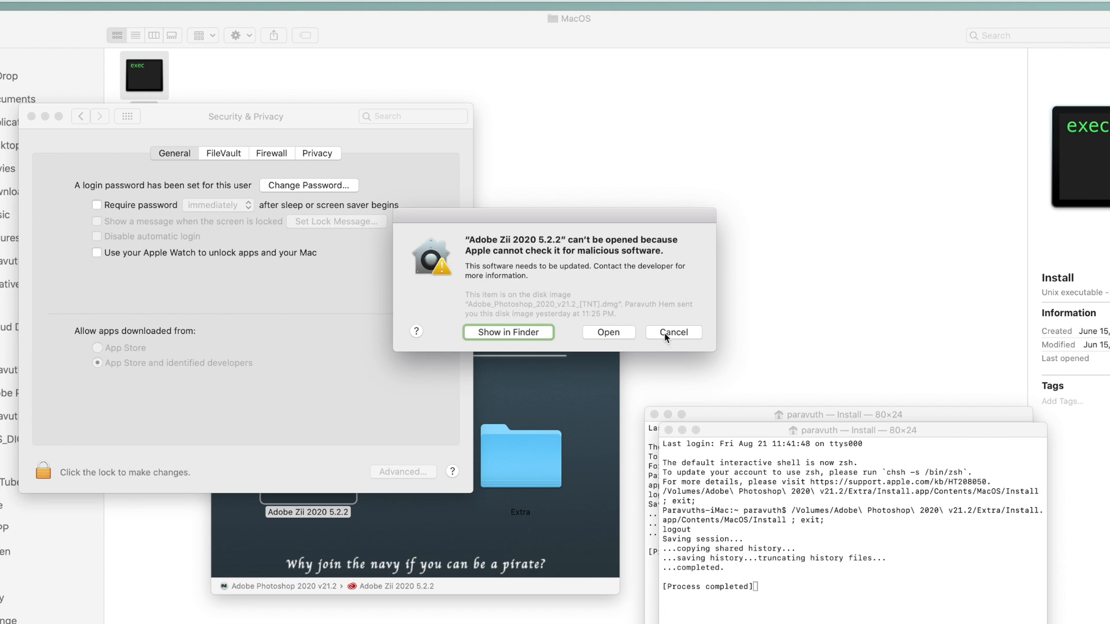
left_click(607, 332)
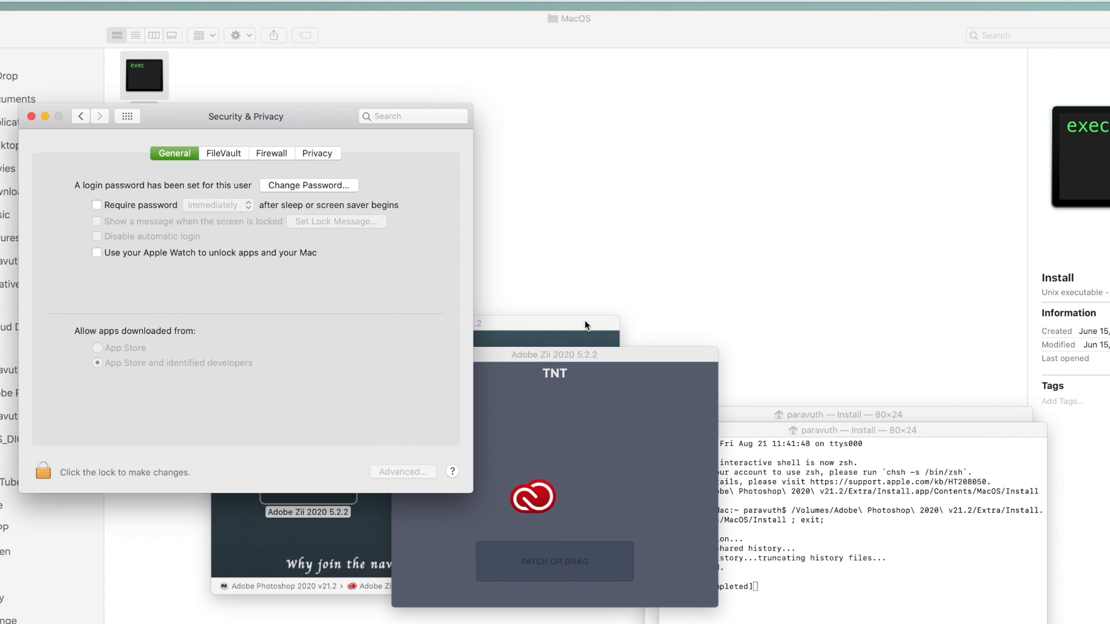
left_click(554, 562)
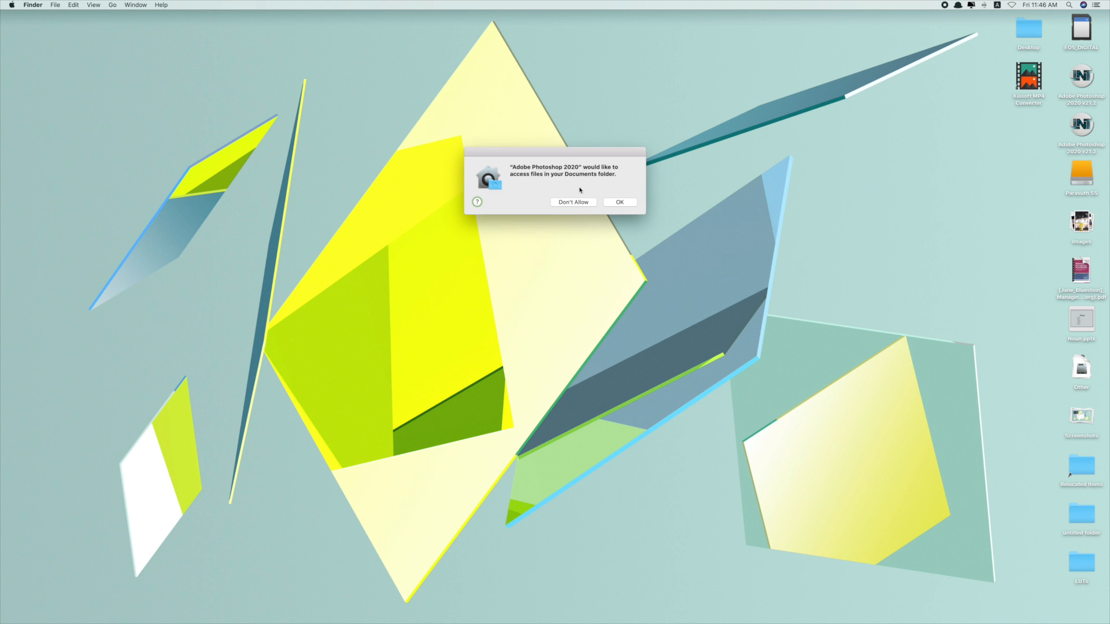
- Grant Photoshop access to Documents and create a new International Paper A4 document at 300 ppi
left_click(620, 201)
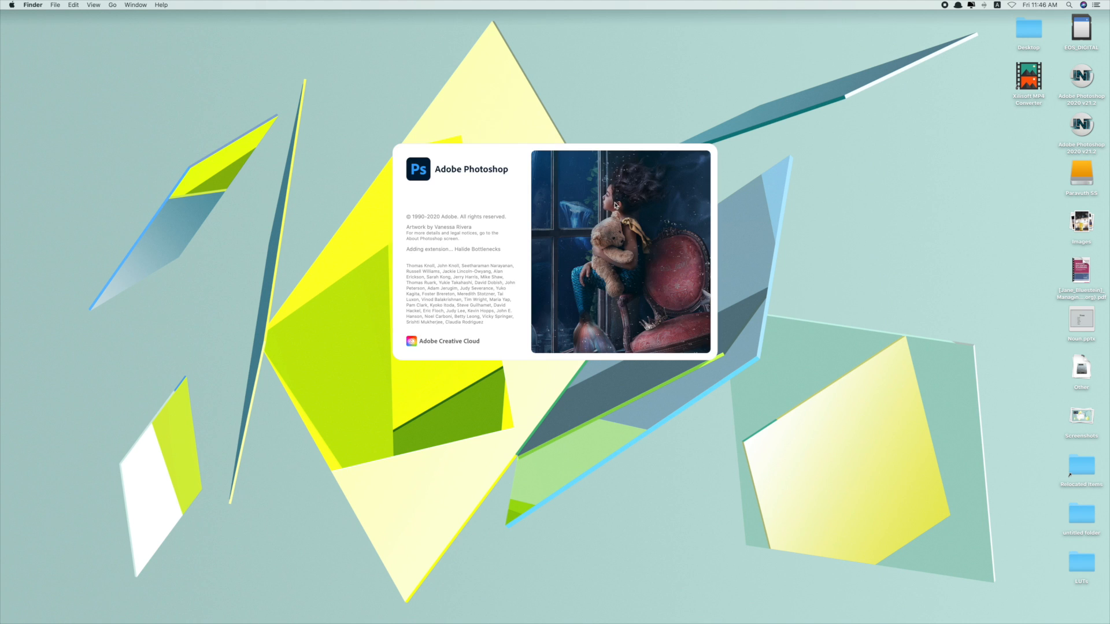
mouse_move(429, 358)
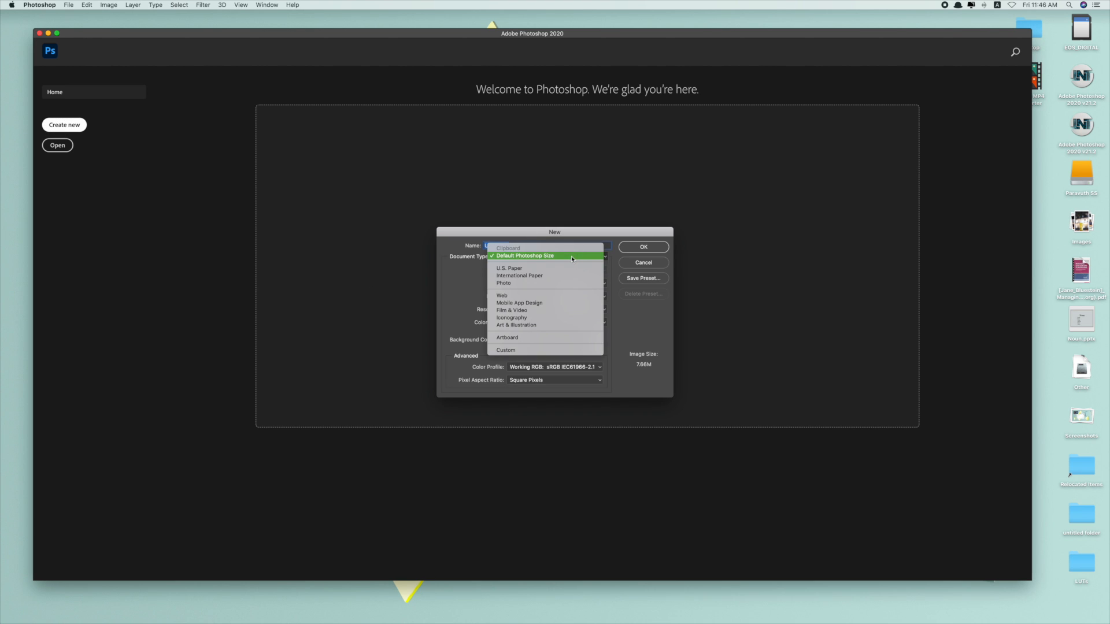
mouse_move(549, 271)
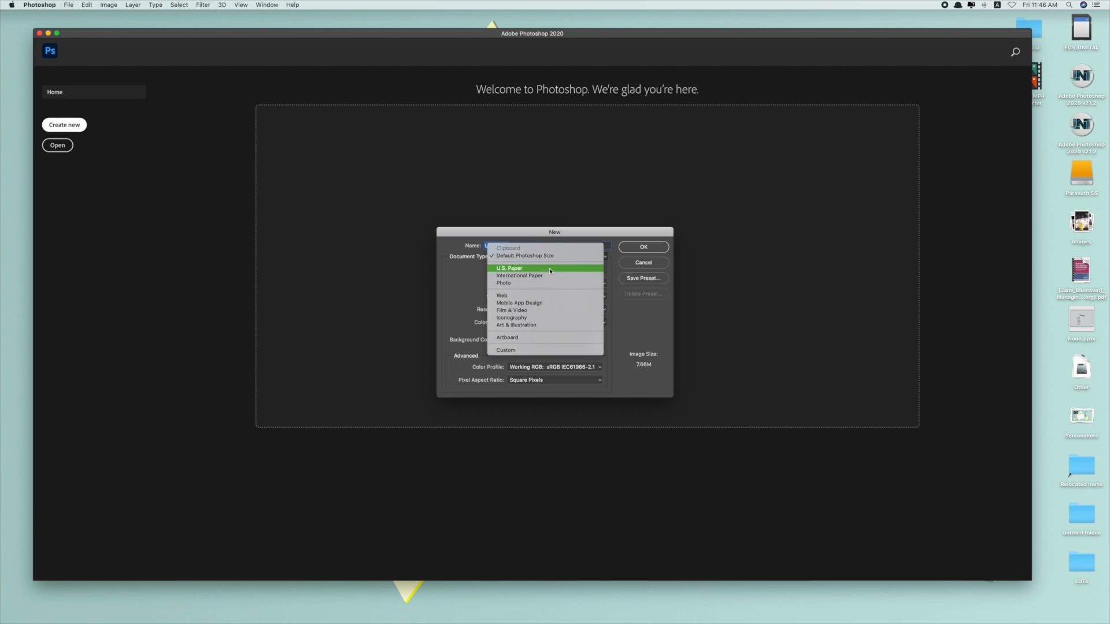
left_click(509, 268)
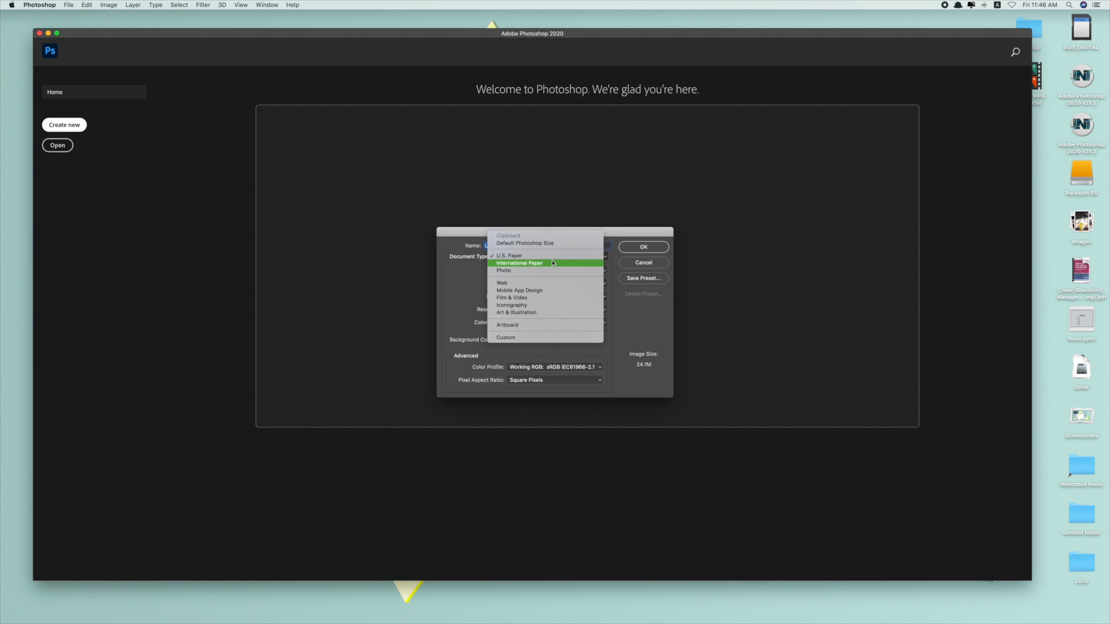
left_click(519, 263)
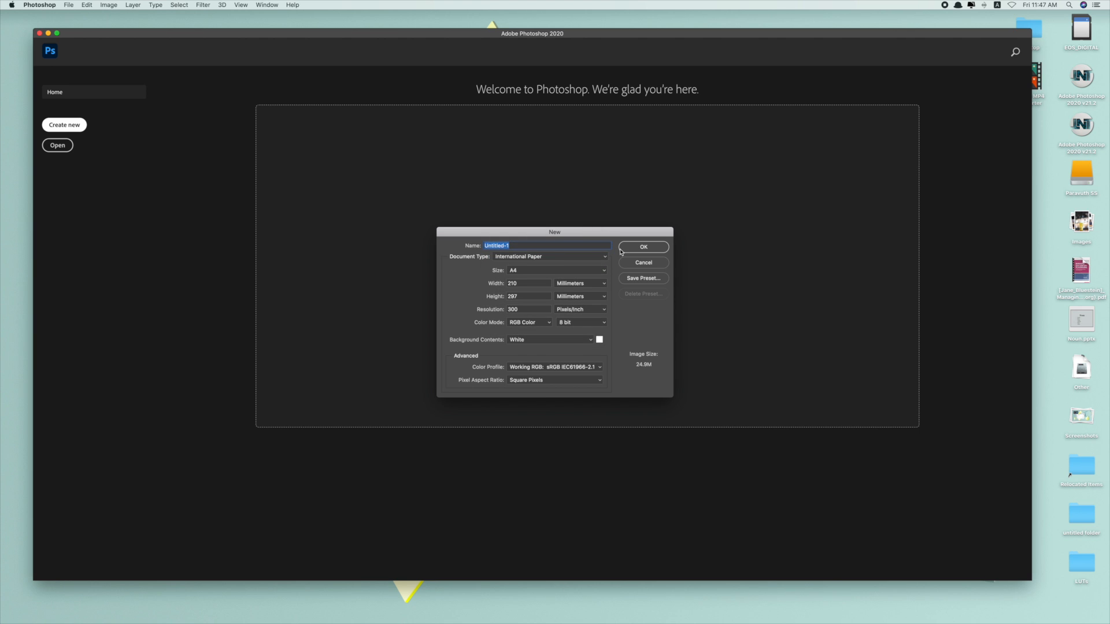
left_click(643, 247)
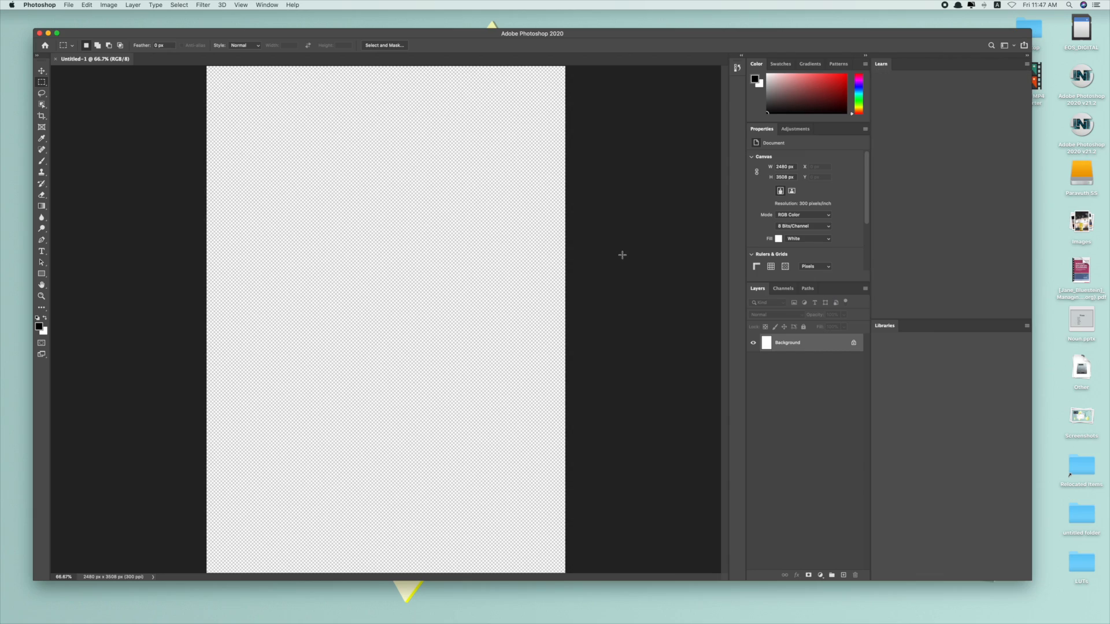